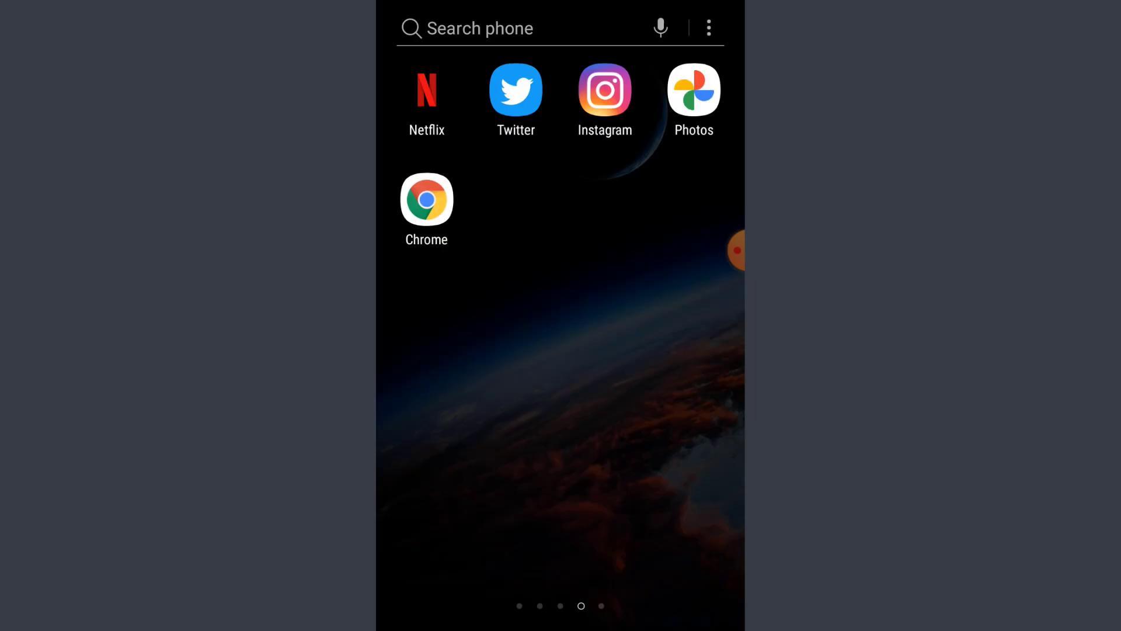
Launch Chrome, load aol.com from its shortcut tile, and choose LOGIN / JOIN from the site menu
click(426, 203)
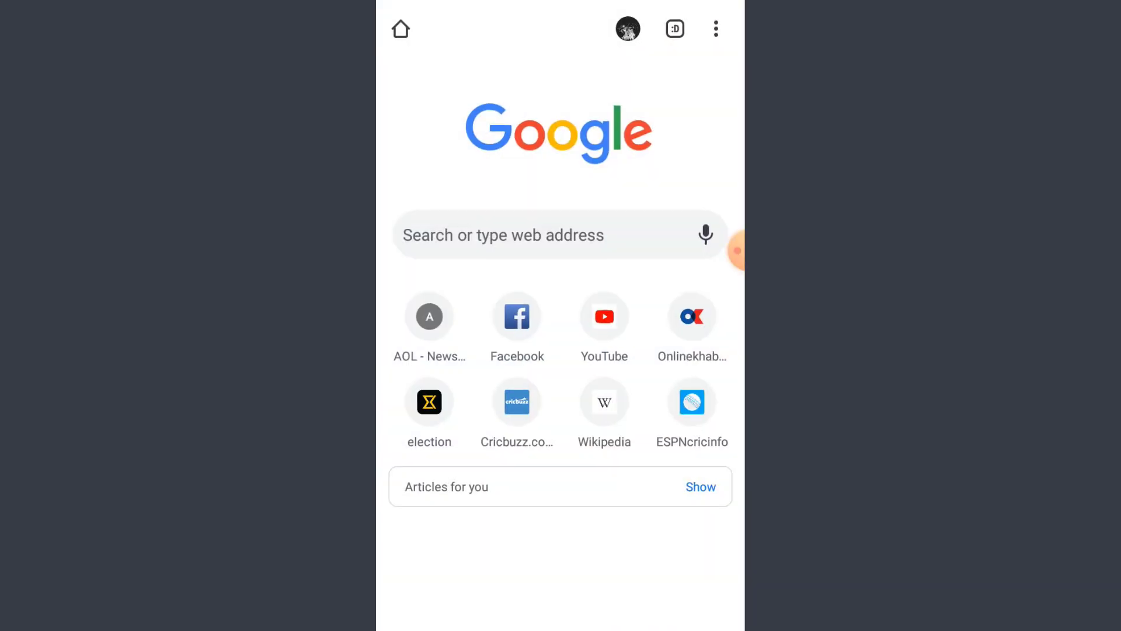
click(429, 317)
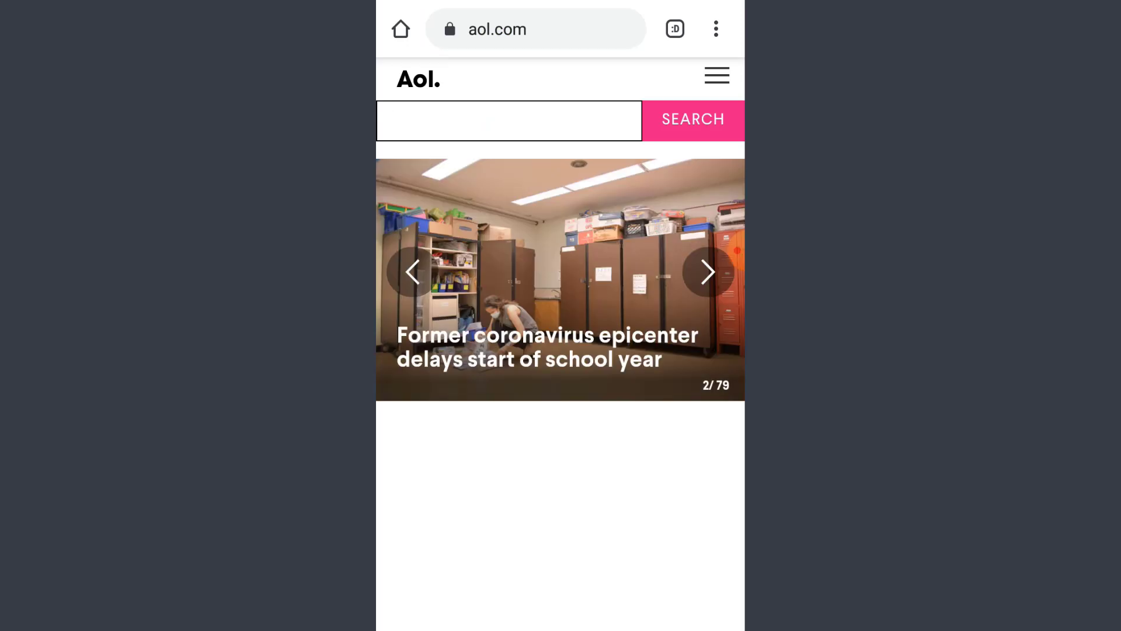
click(508, 120)
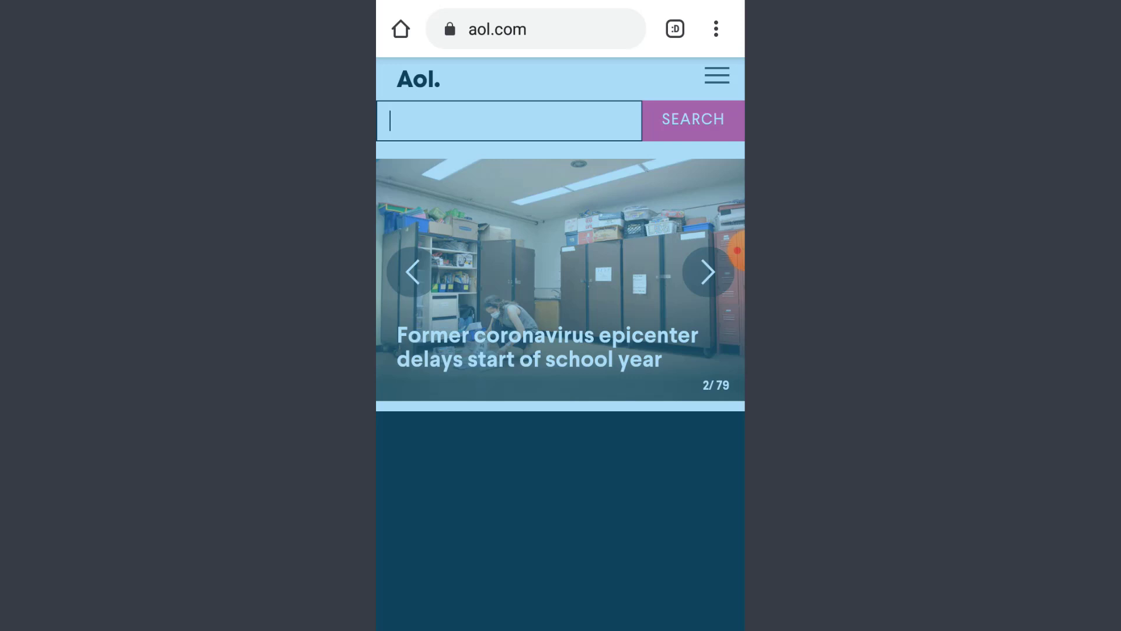
click(716, 75)
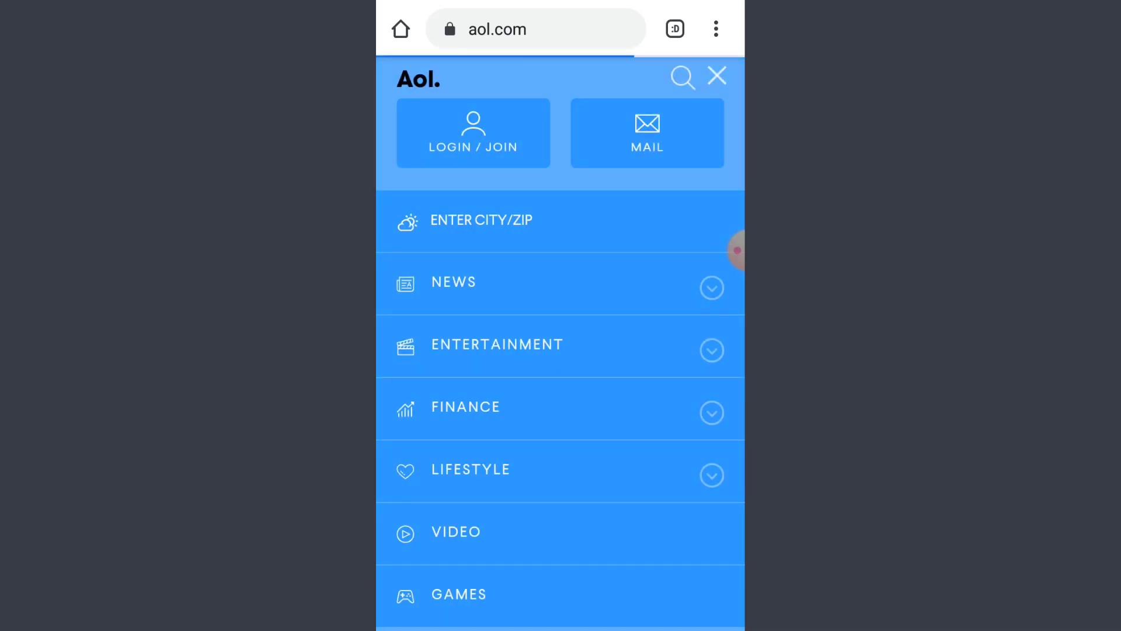
click(473, 133)
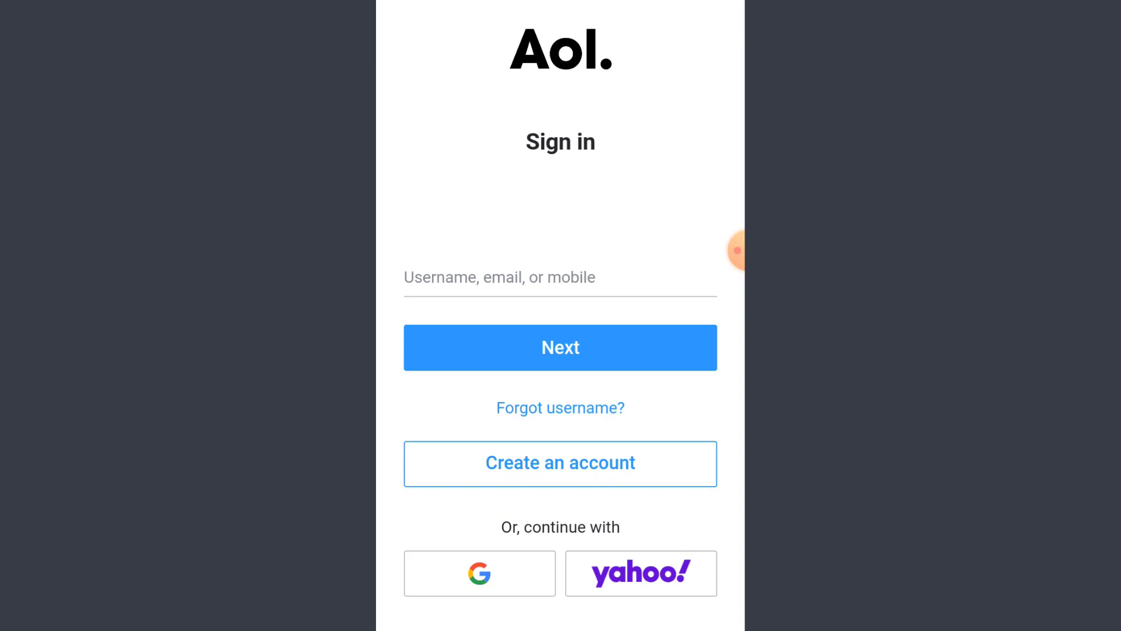
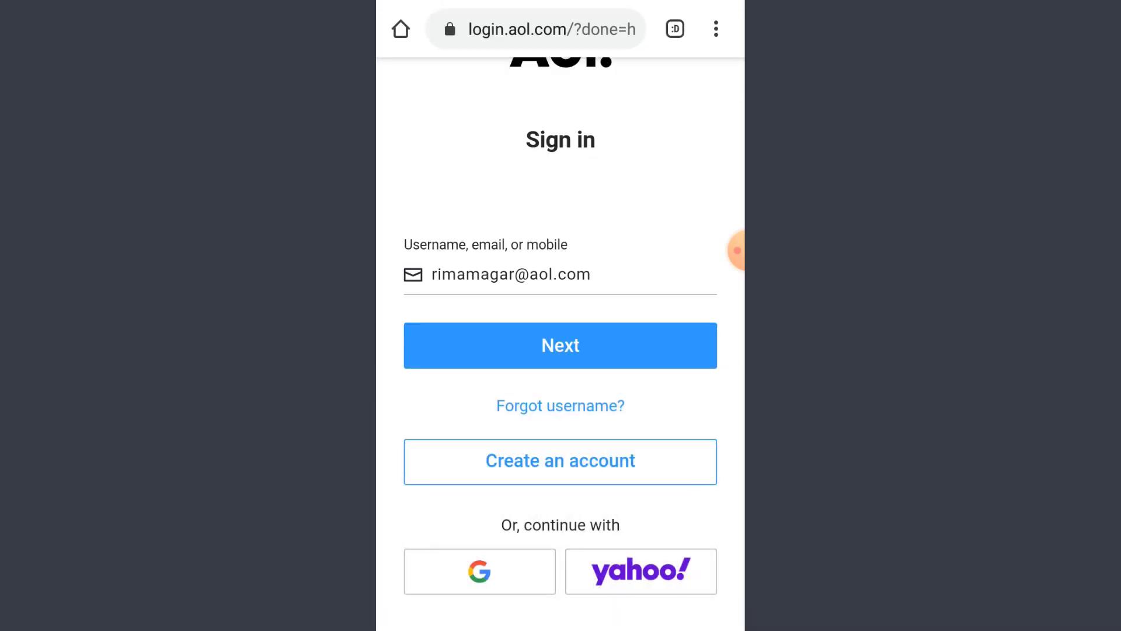
click(561, 345)
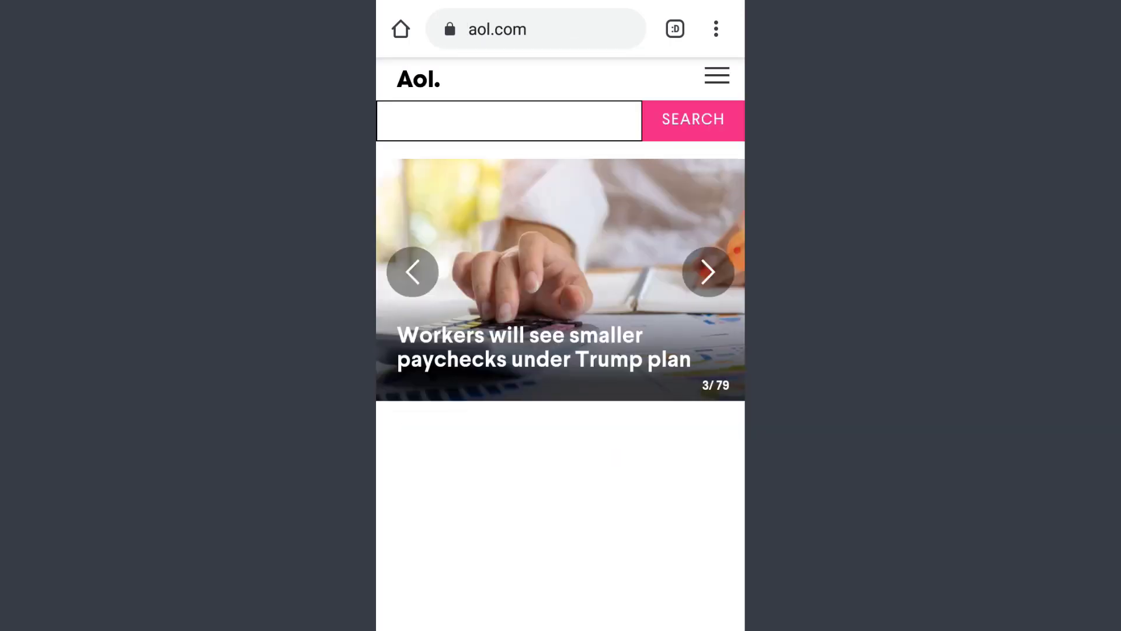
click(508, 121)
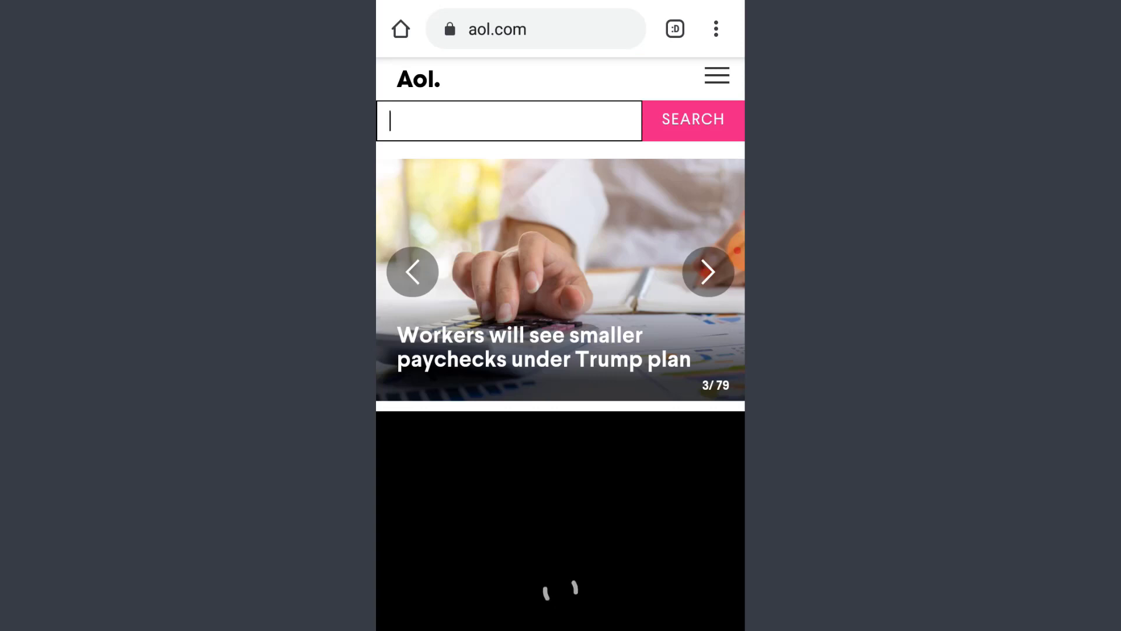
click(707, 271)
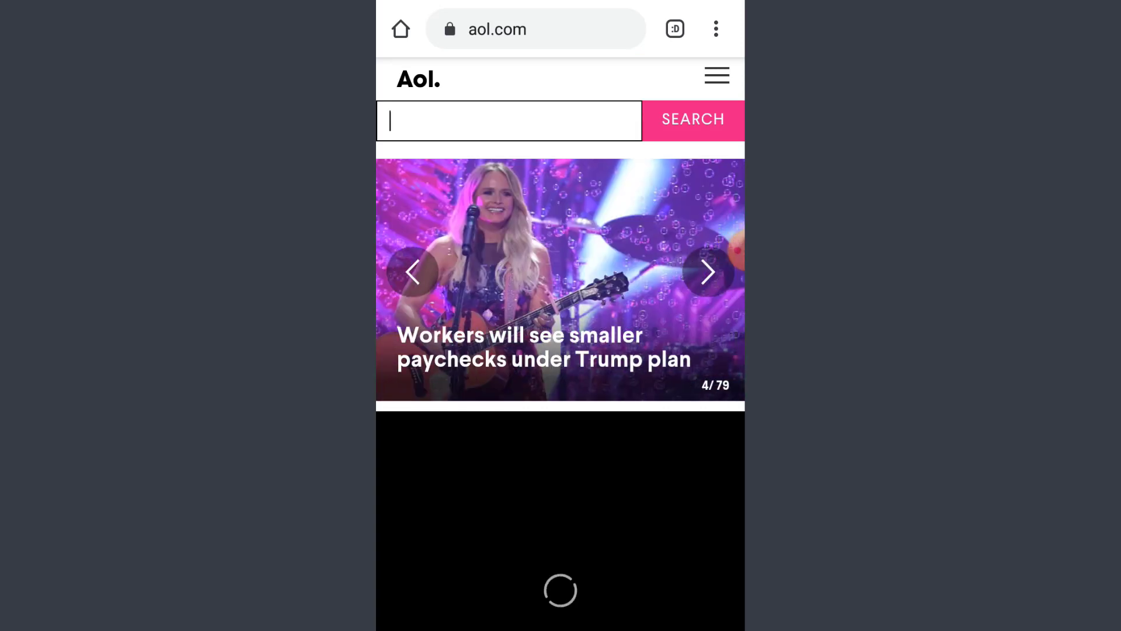
scroll(down, 3)
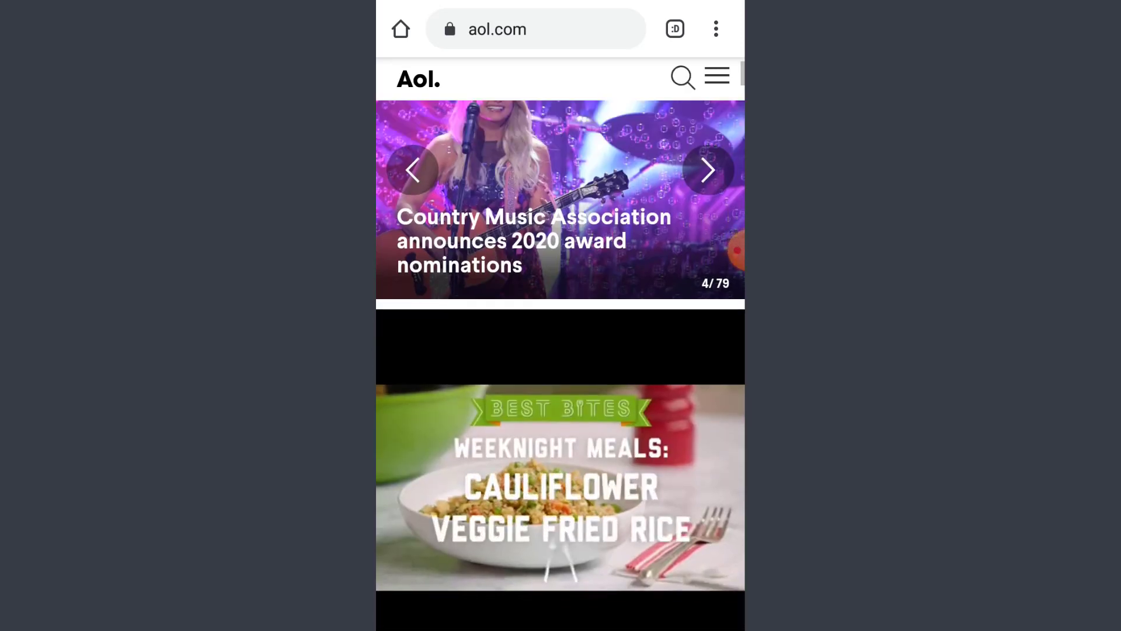